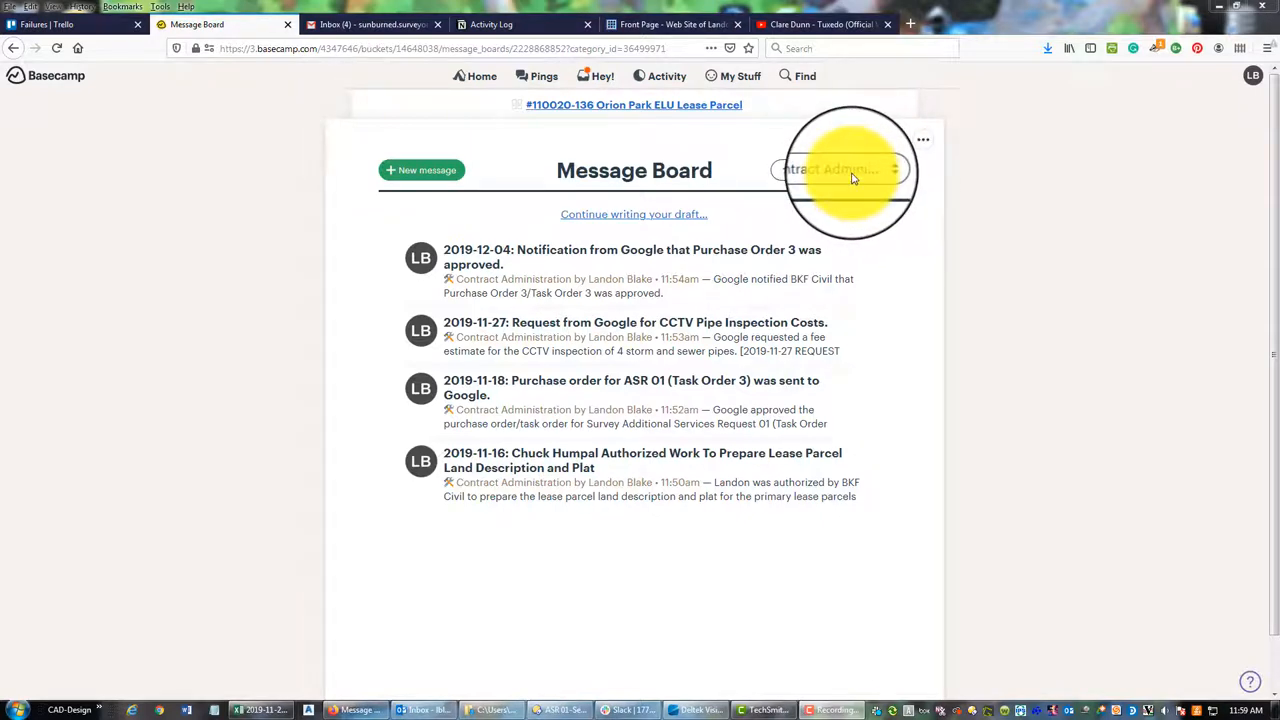
Keep the board filtered to Contract Administration, then open Adminland's admin options.
click(835, 169)
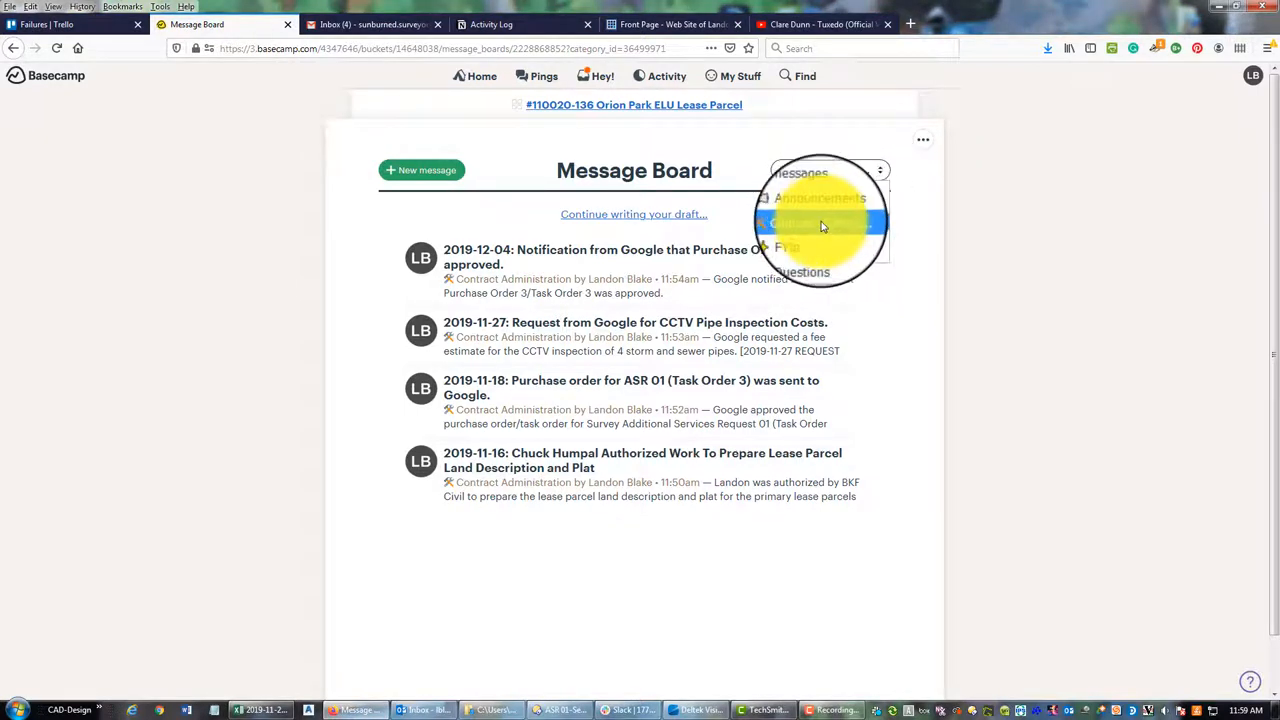
click(820, 222)
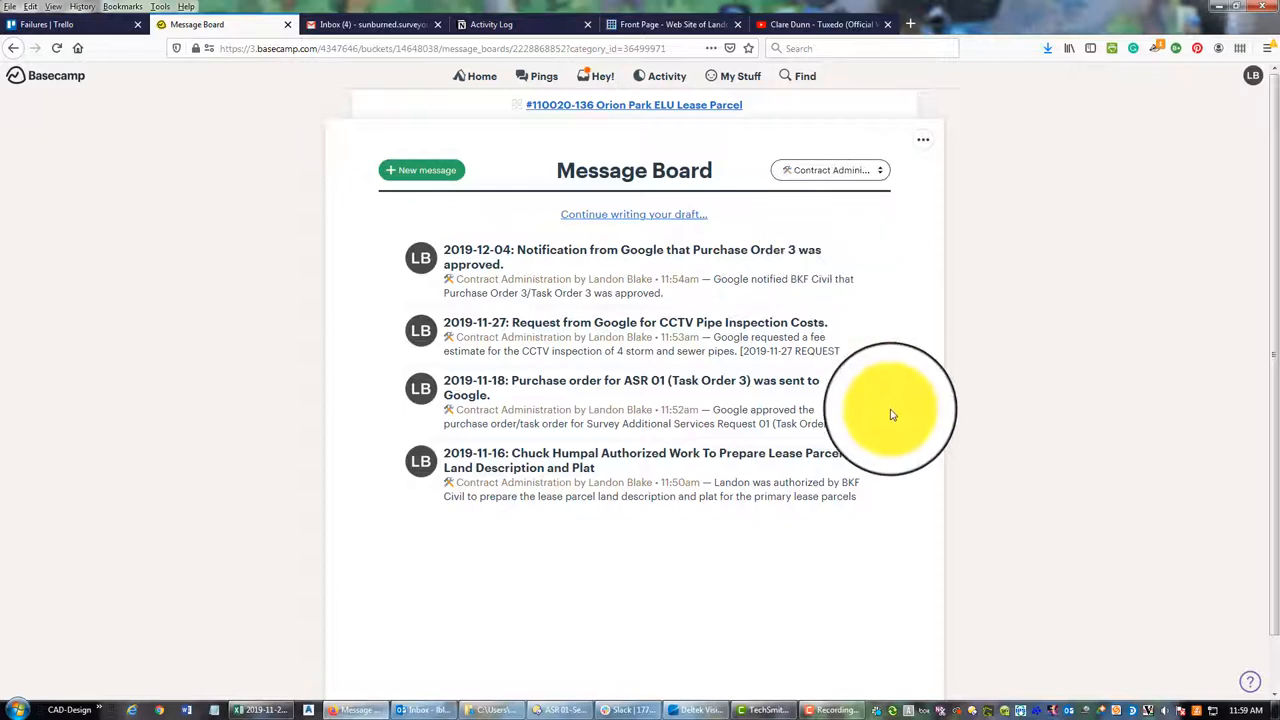
mouse_move(917, 368)
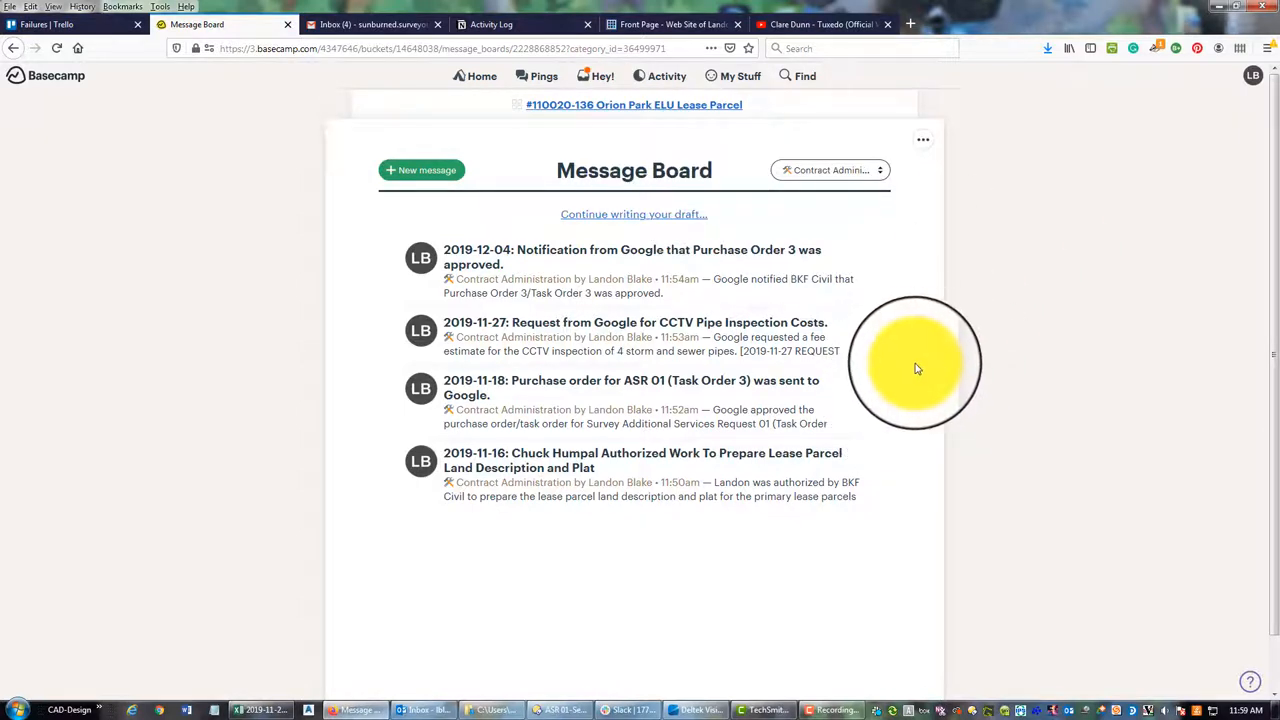
mouse_move(917, 322)
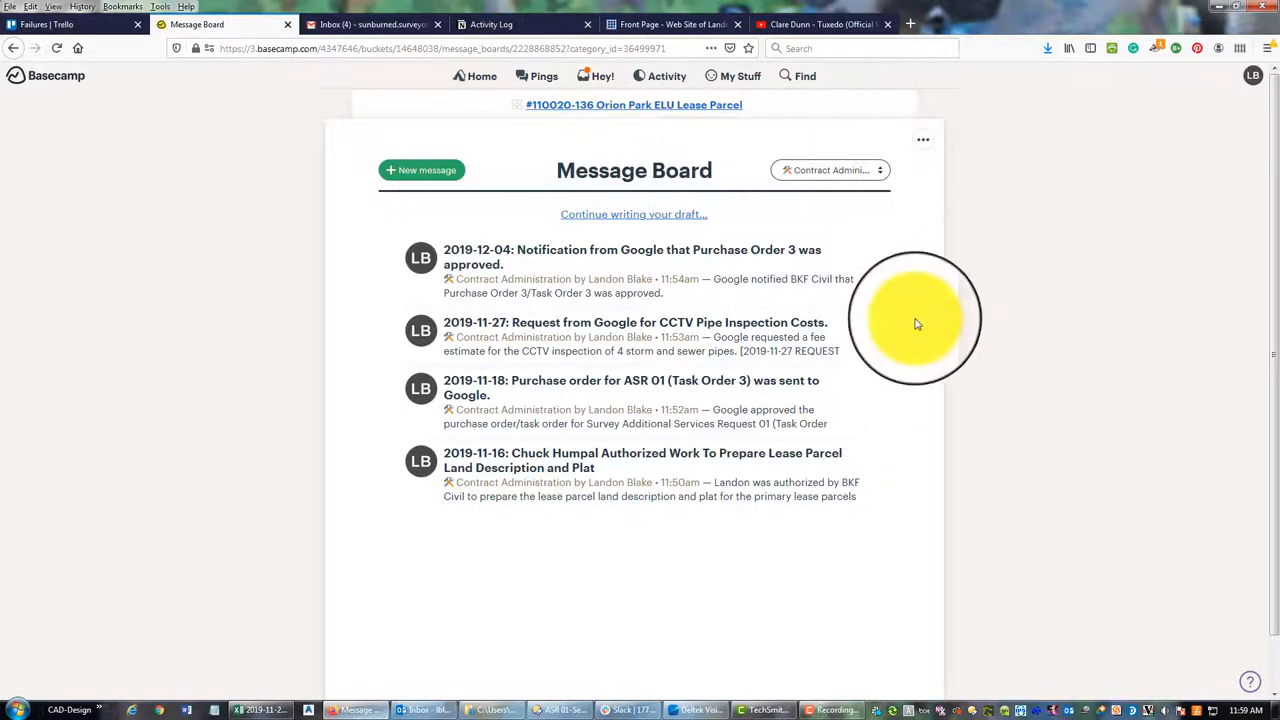
click(481, 76)
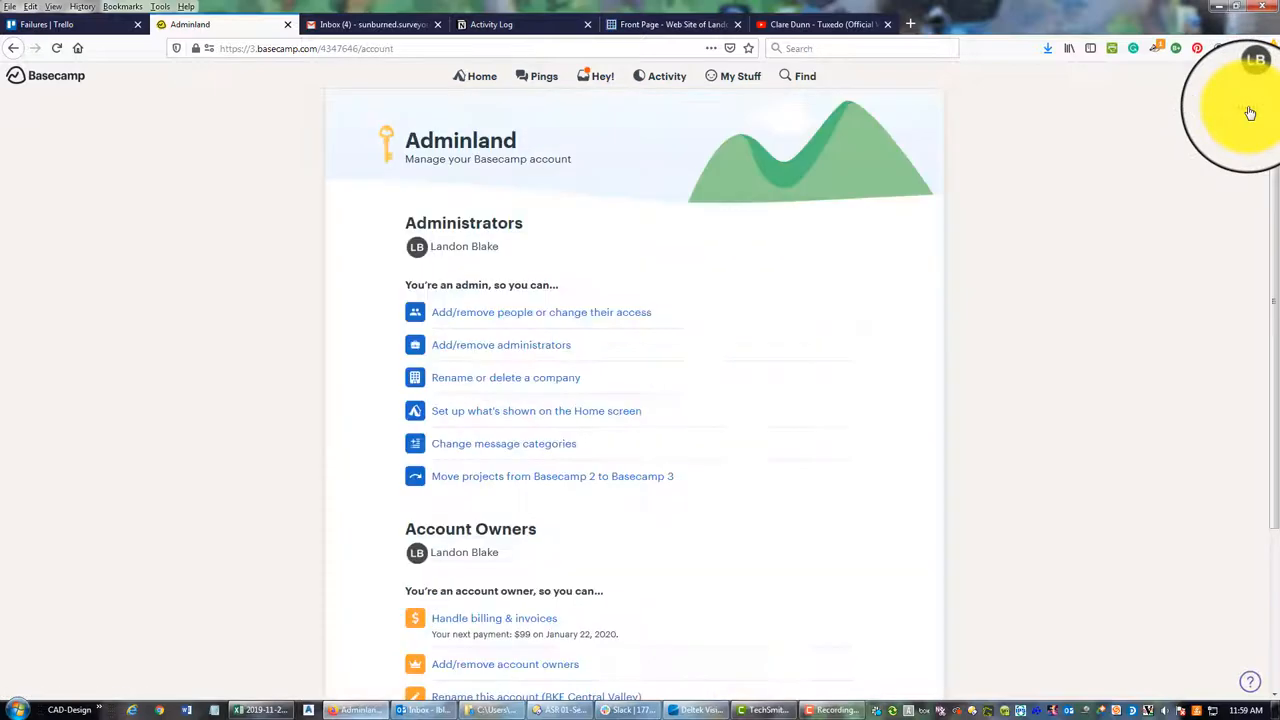
scroll(down, 3)
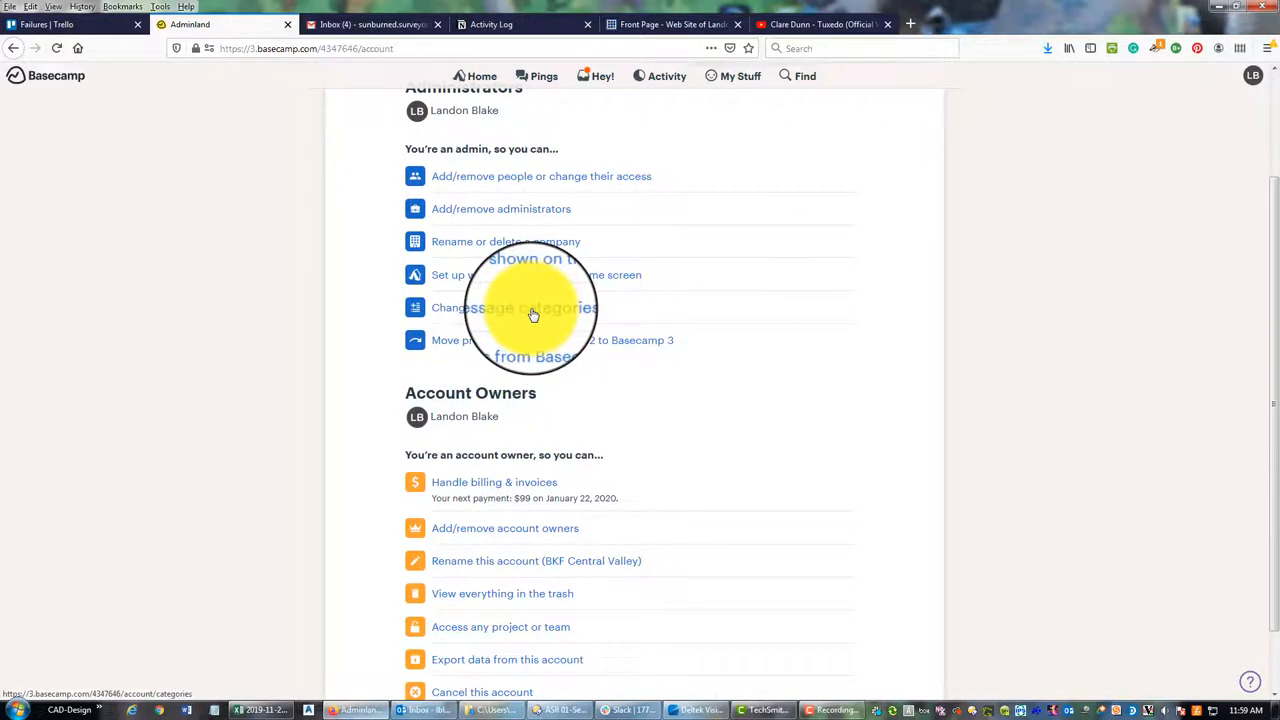
Add 'Job Updates' to the account's default message categories list.
click(513, 307)
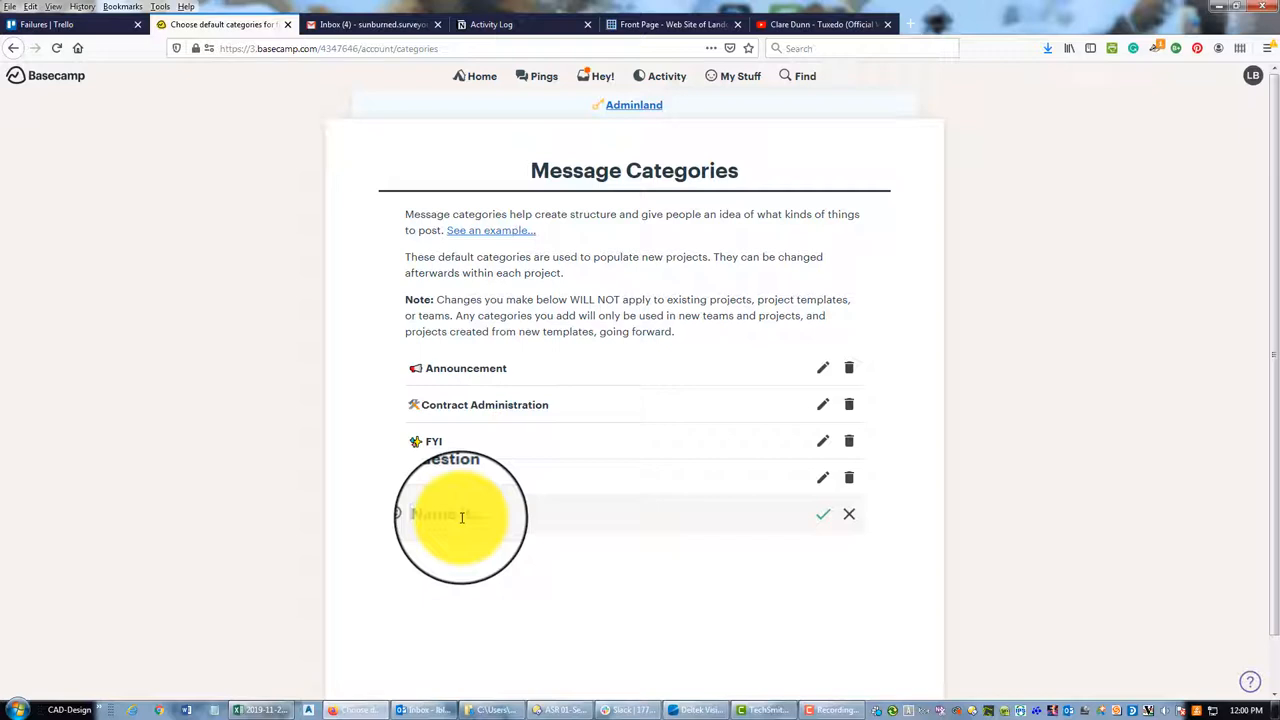
text(Job Updates)
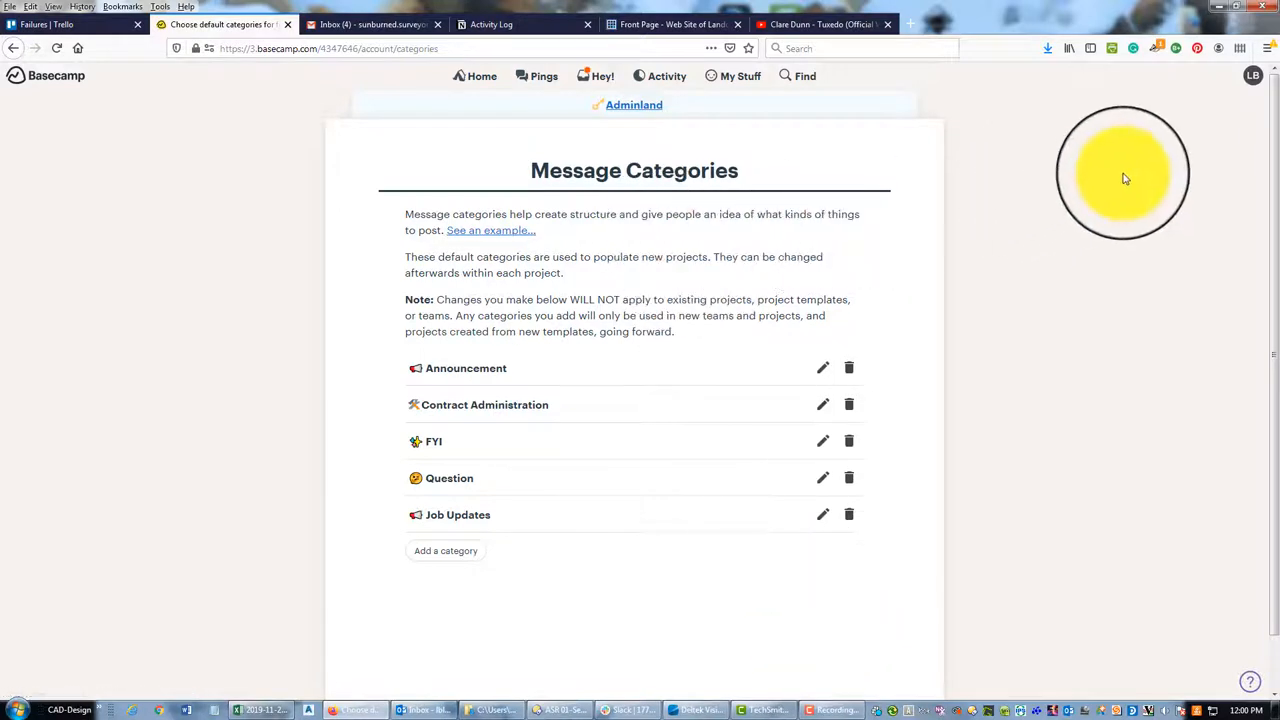
mouse_move(1175, 103)
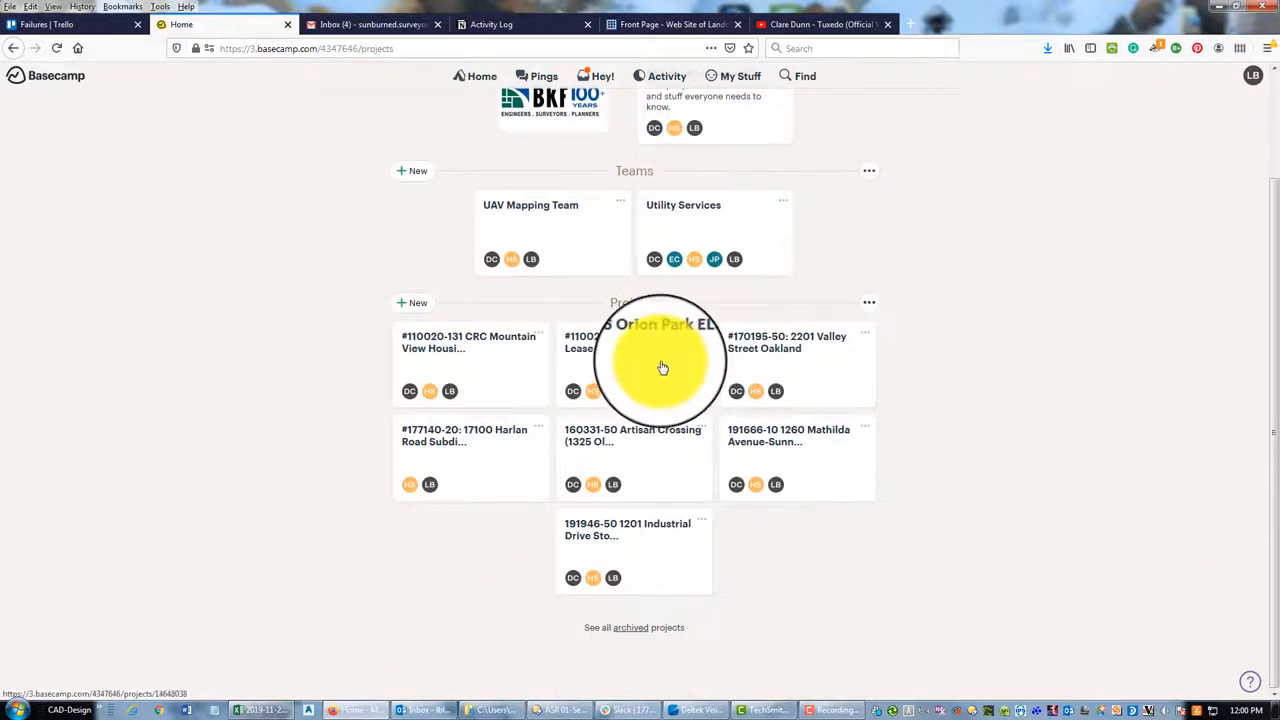
Open the Orion Park ELU project's draft message and show its category choices.
click(660, 365)
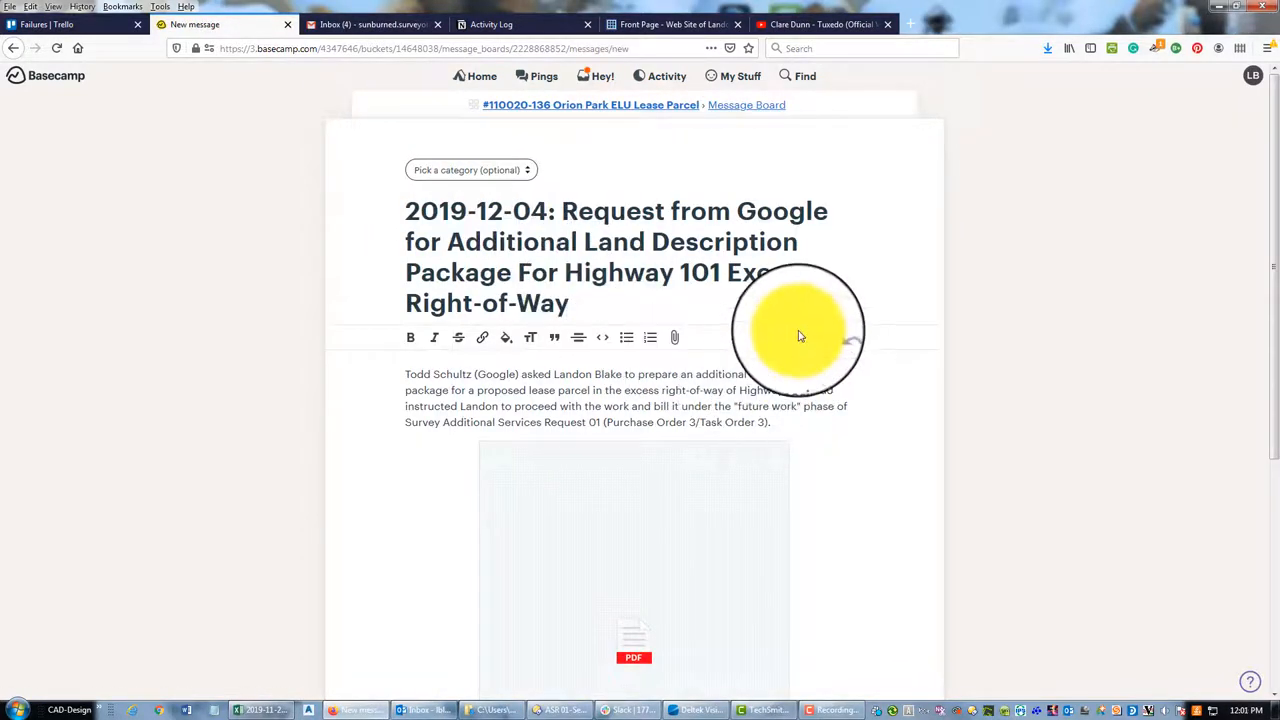
click(470, 169)
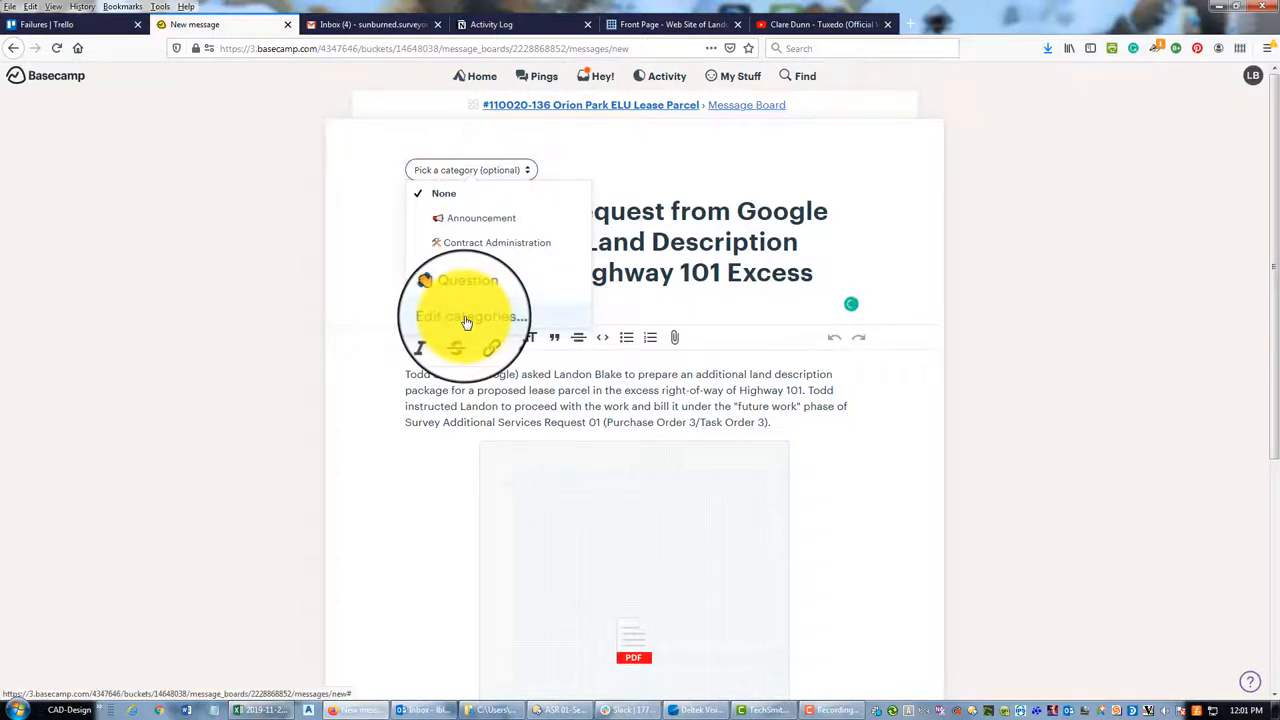
Create a 'Job Updates' category in the project's category editor.
click(466, 316)
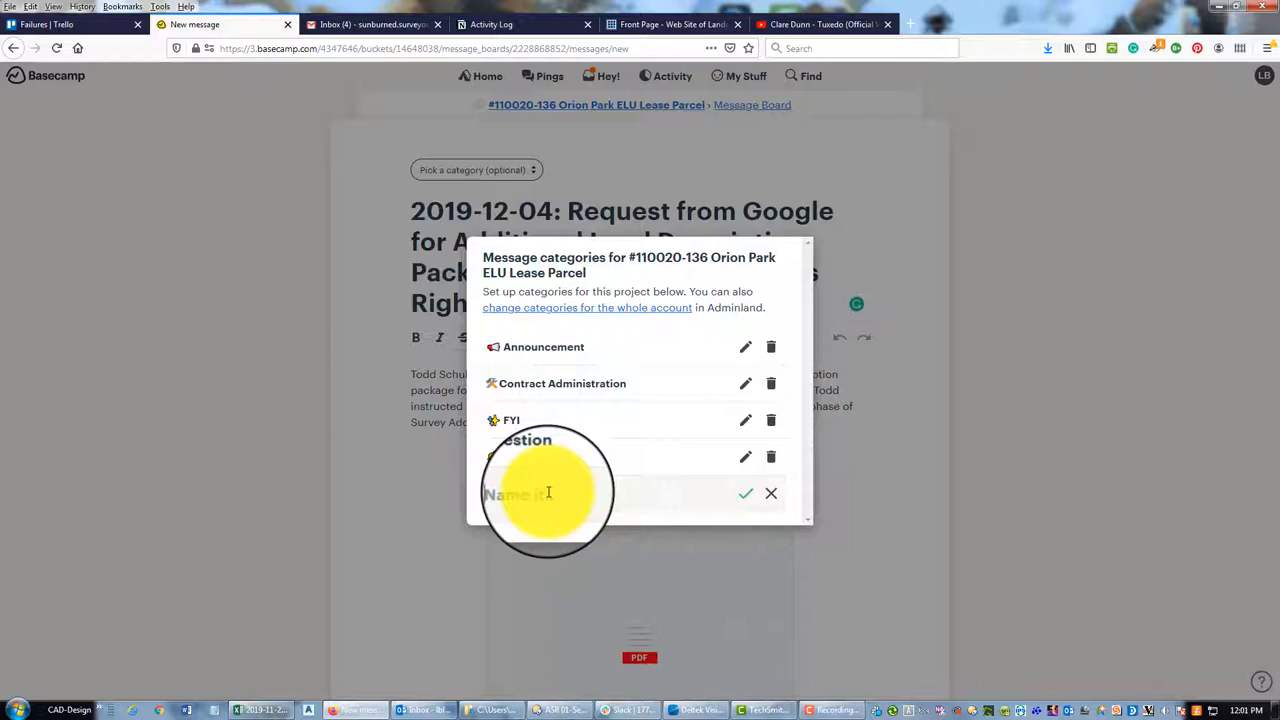
text(Job Updates)
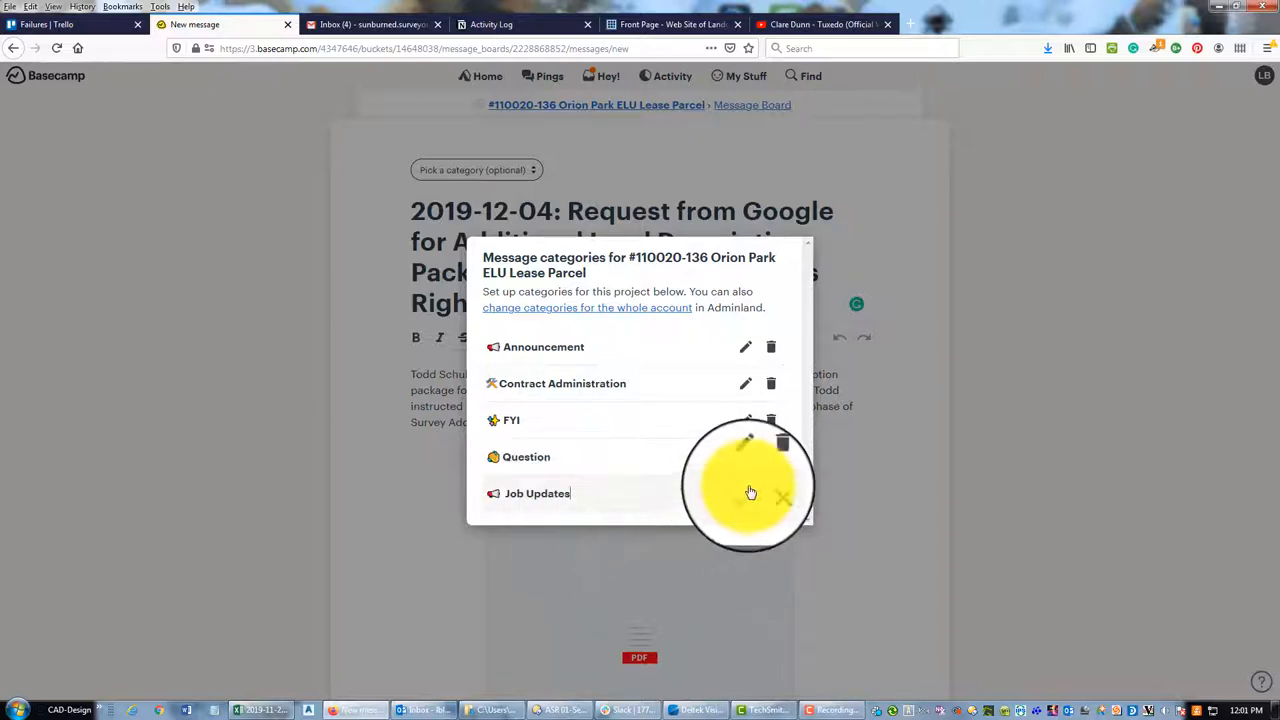
click(783, 497)
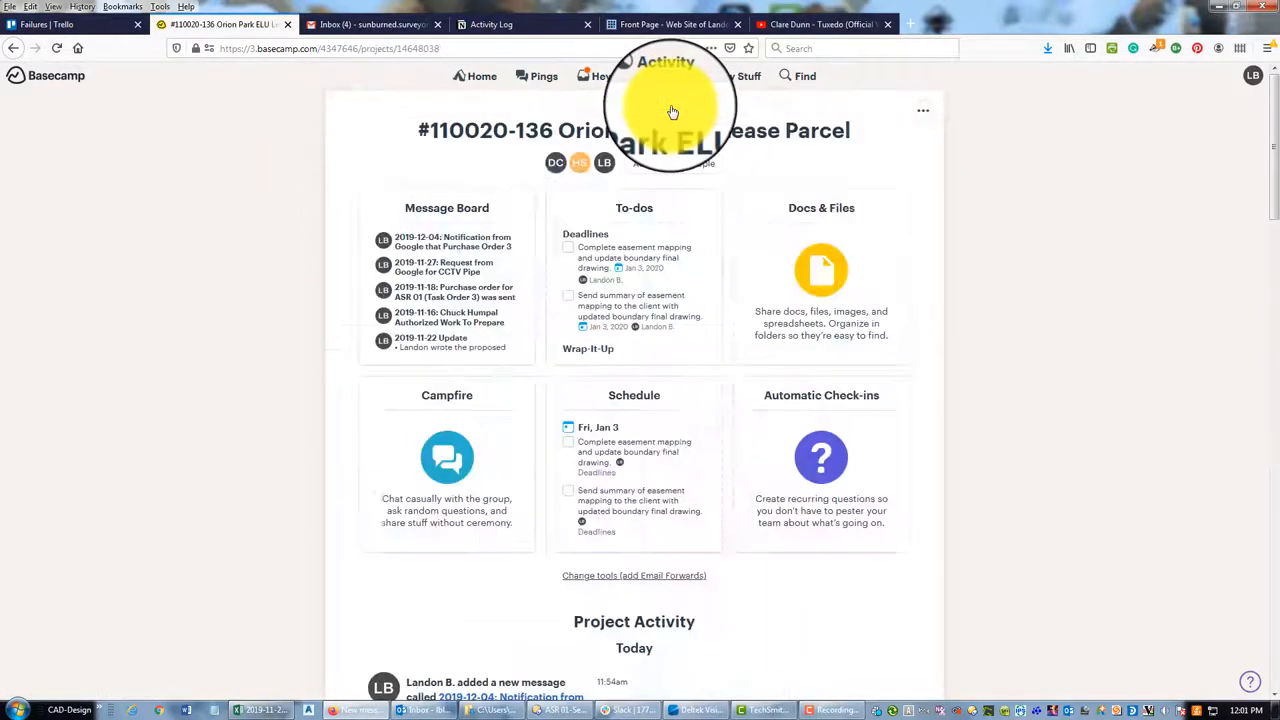
File the 2019-11-22 Update message under Job Updates.
scroll(down, 3)
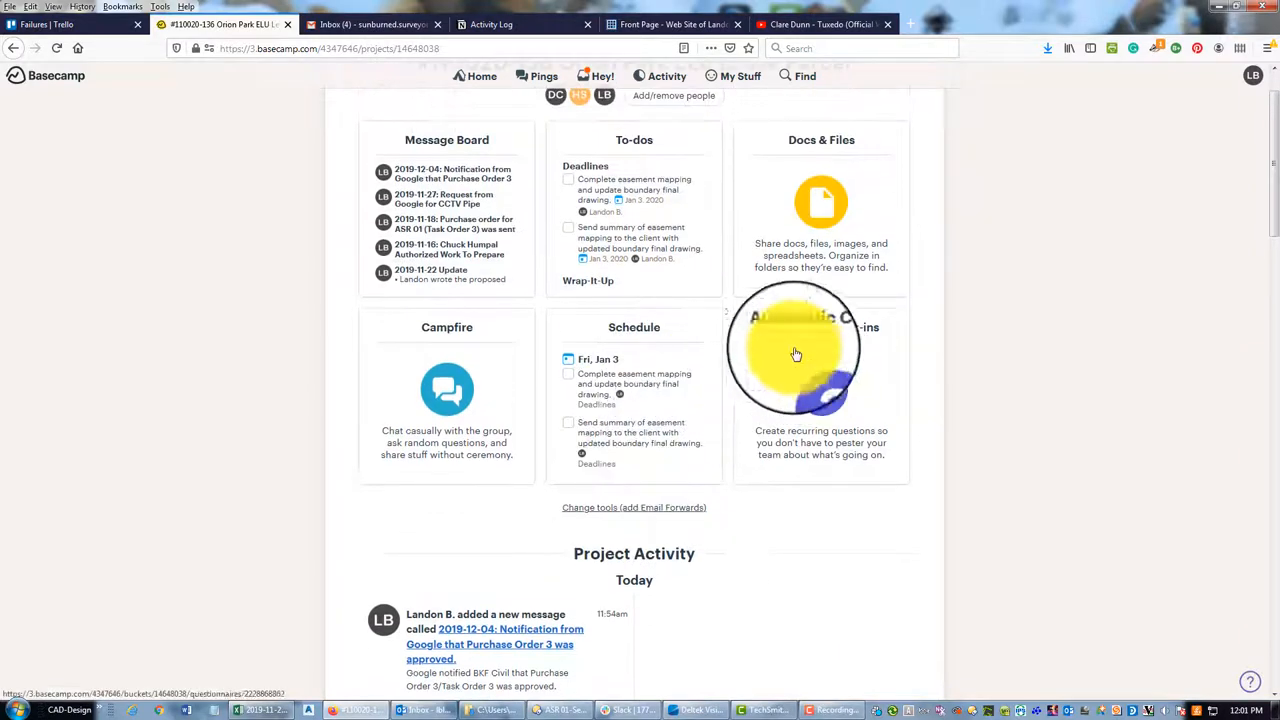
click(446, 139)
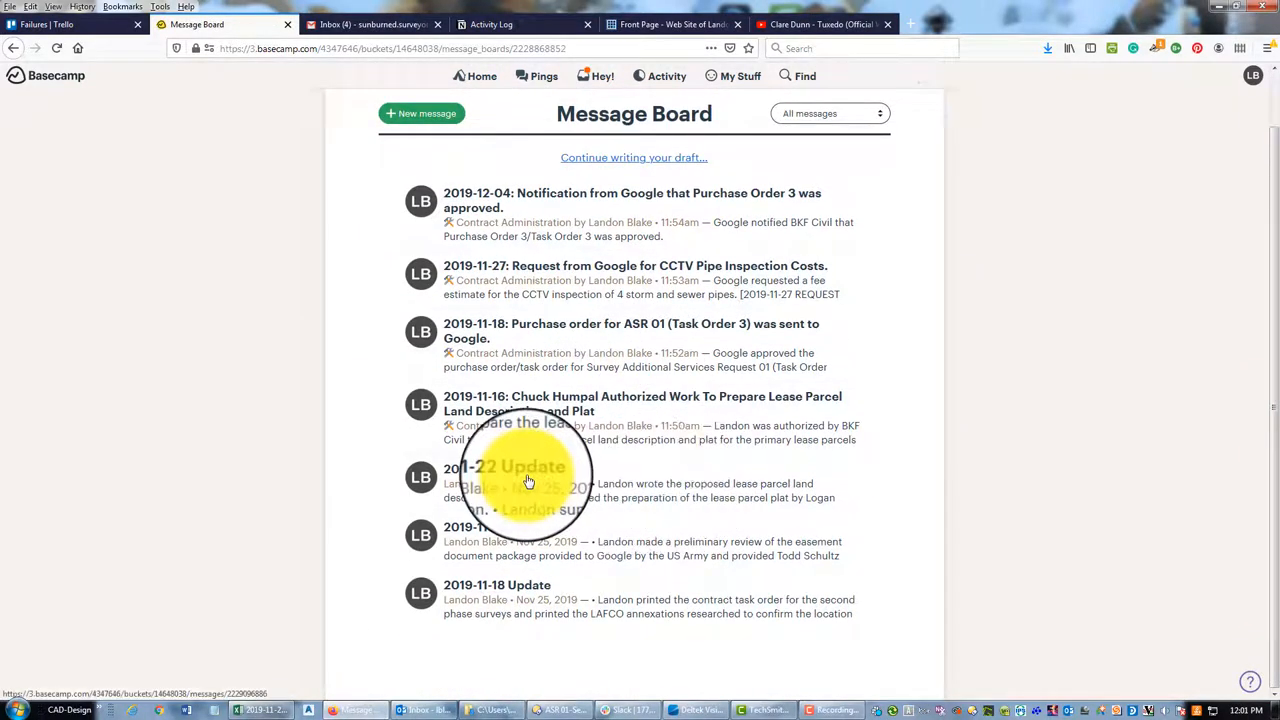
click(497, 467)
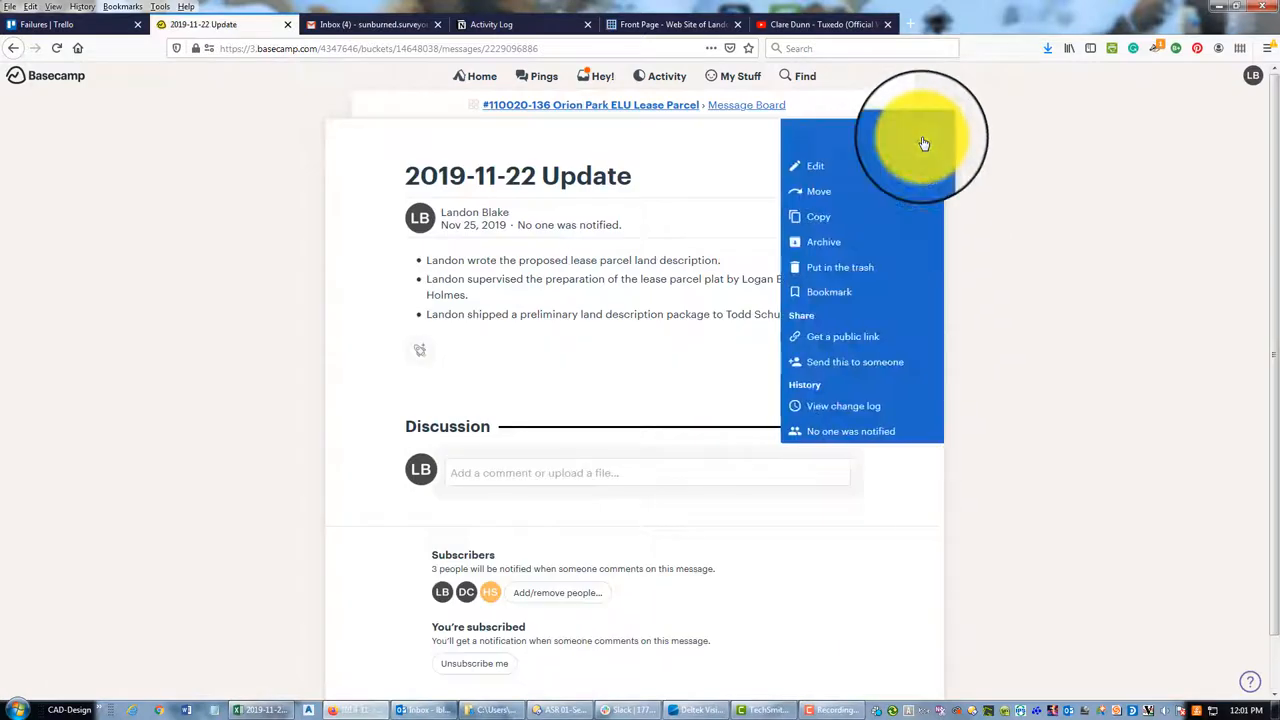
click(815, 165)
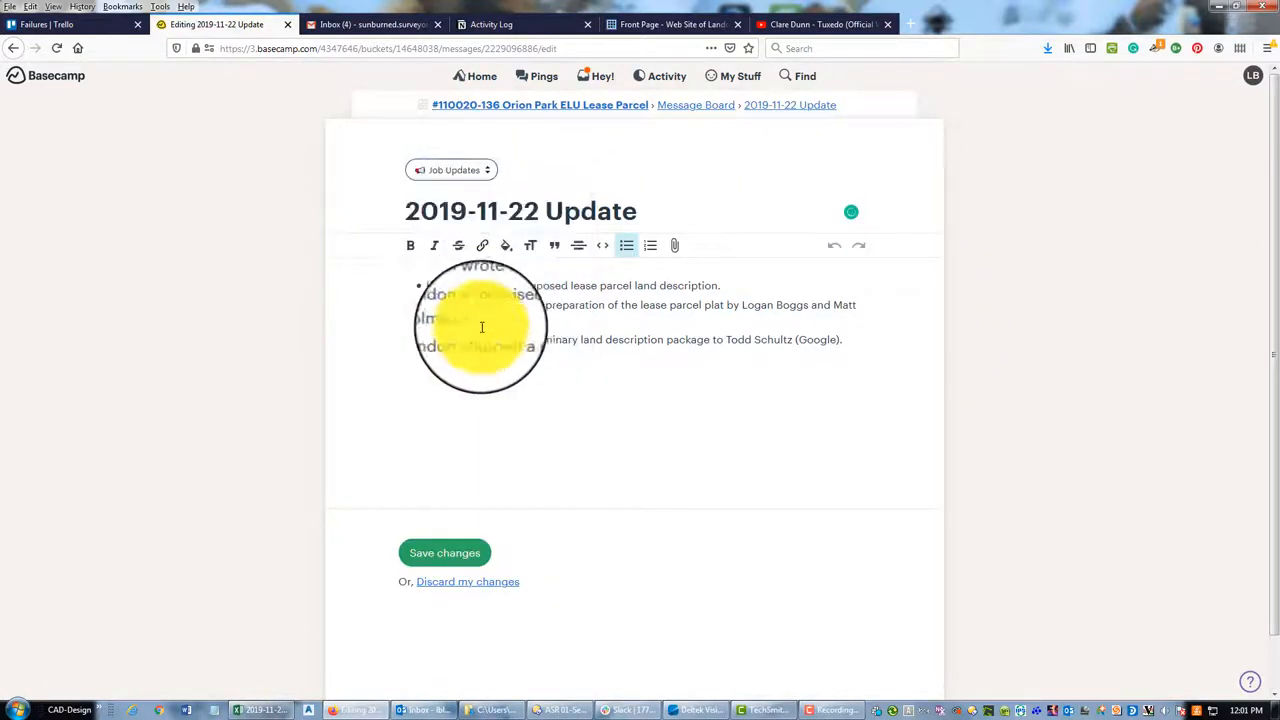
click(444, 552)
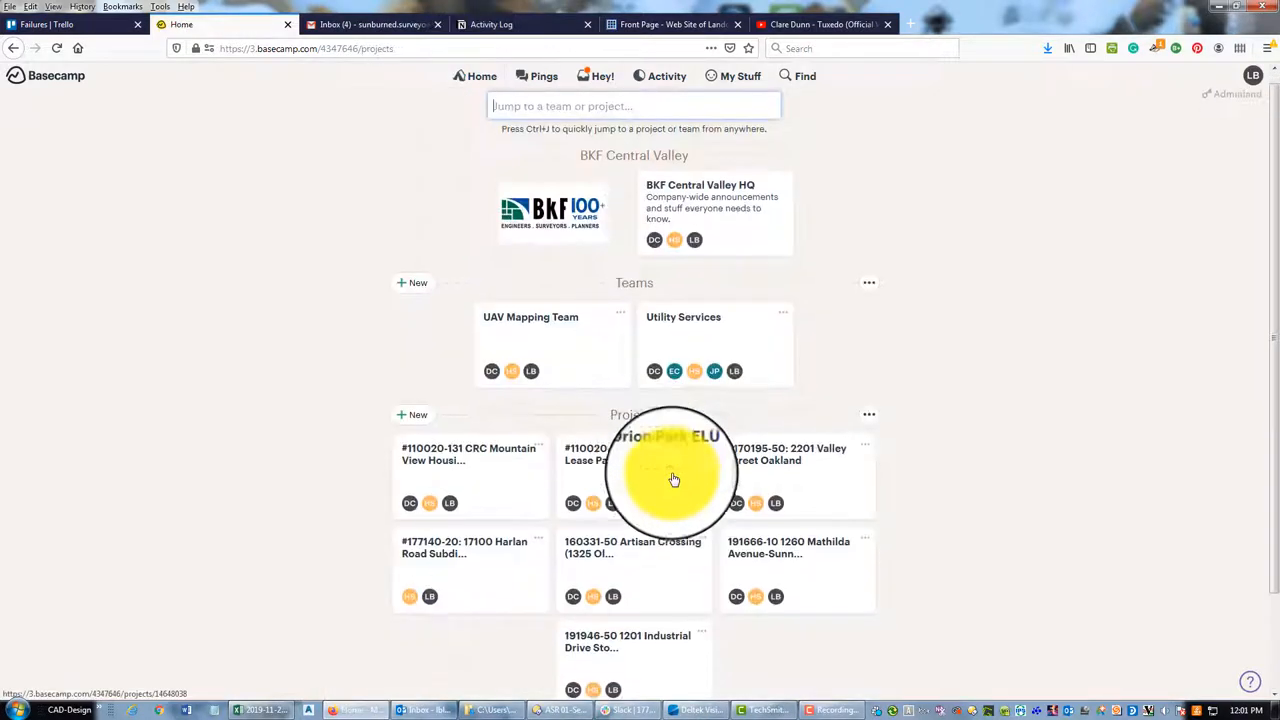
File the 2019-11-20 Update under Job Updates and bring up actions for 2019-11-18.
click(633, 460)
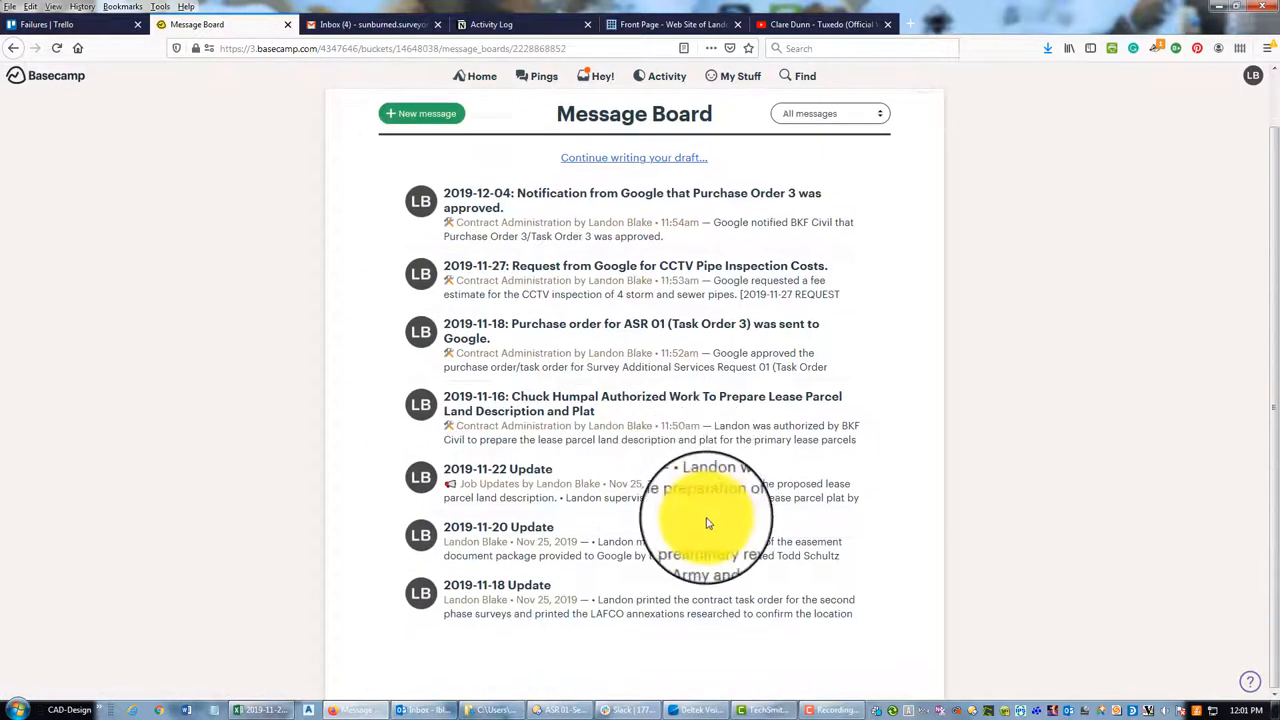
click(498, 527)
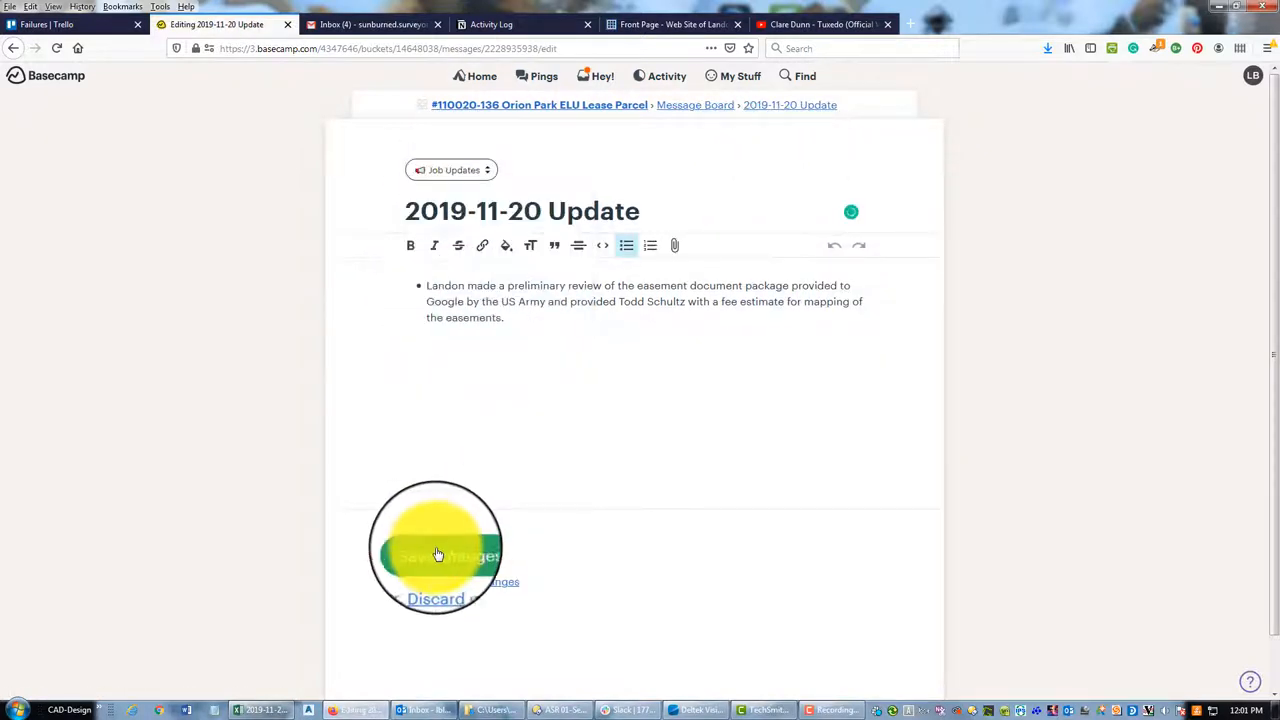
click(435, 555)
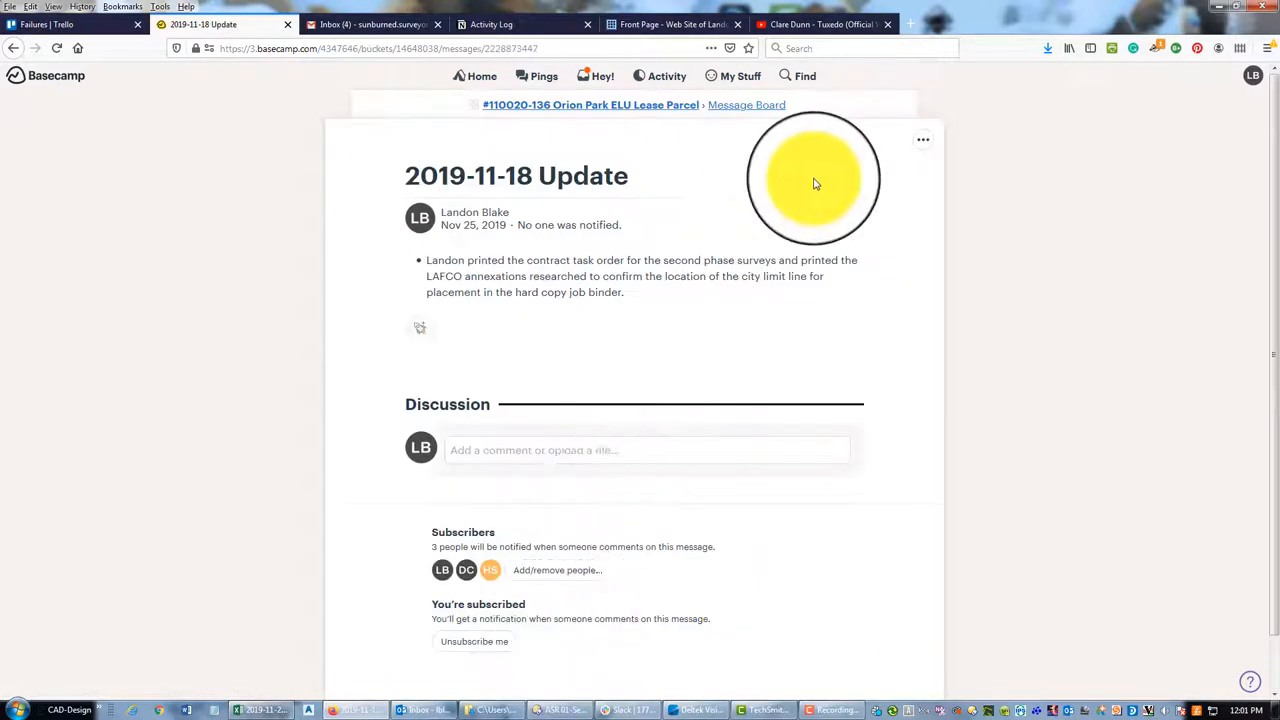
click(922, 139)
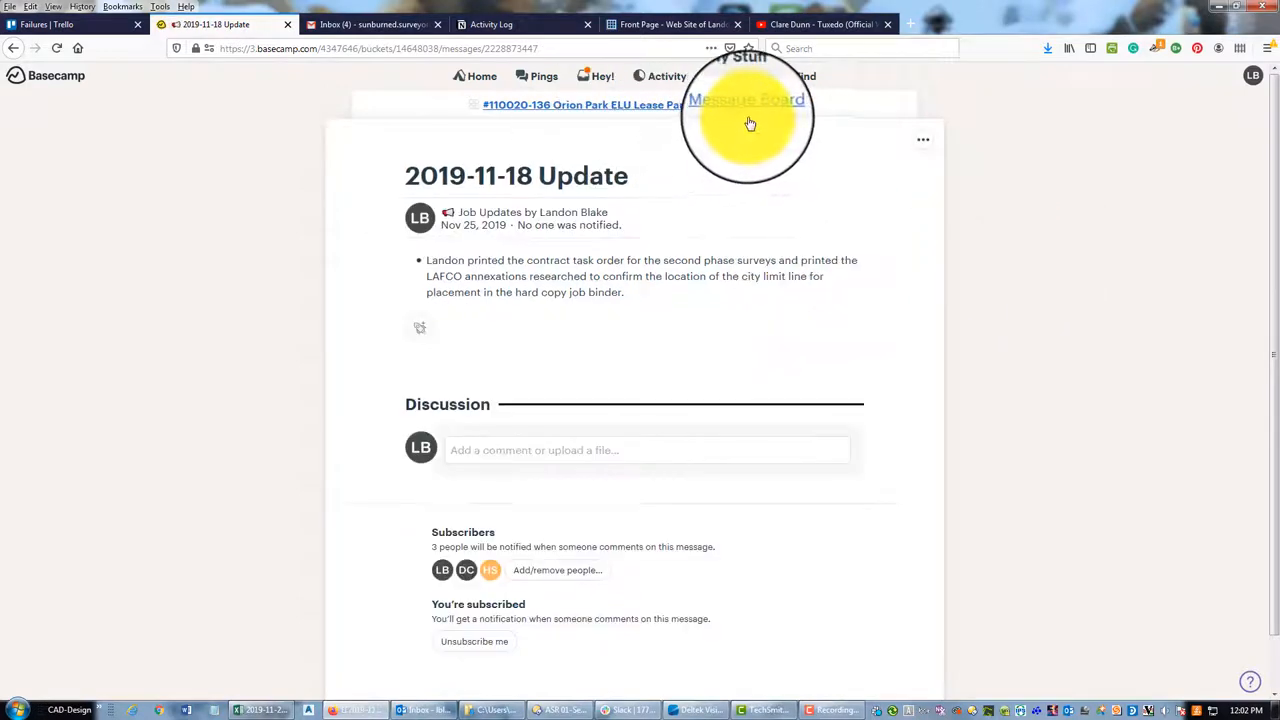
Filter the project message board to Job Updates, then to Contract Administration.
click(745, 99)
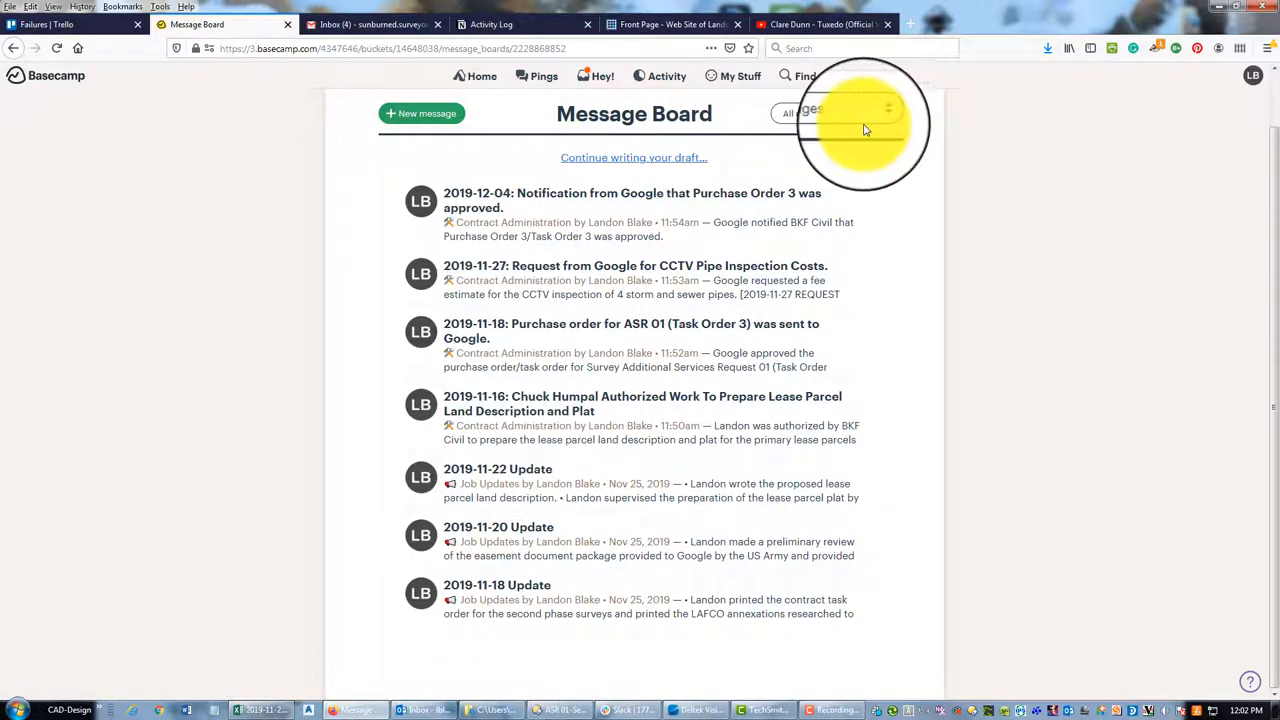
click(830, 113)
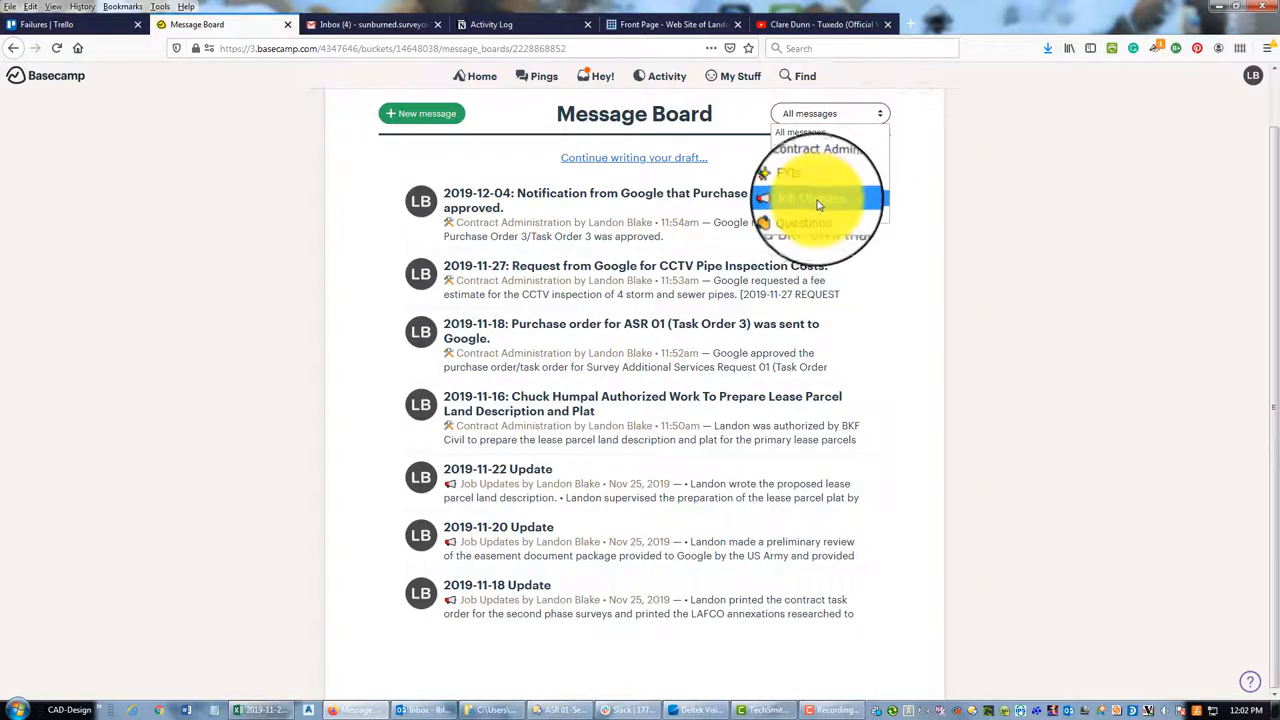
click(810, 197)
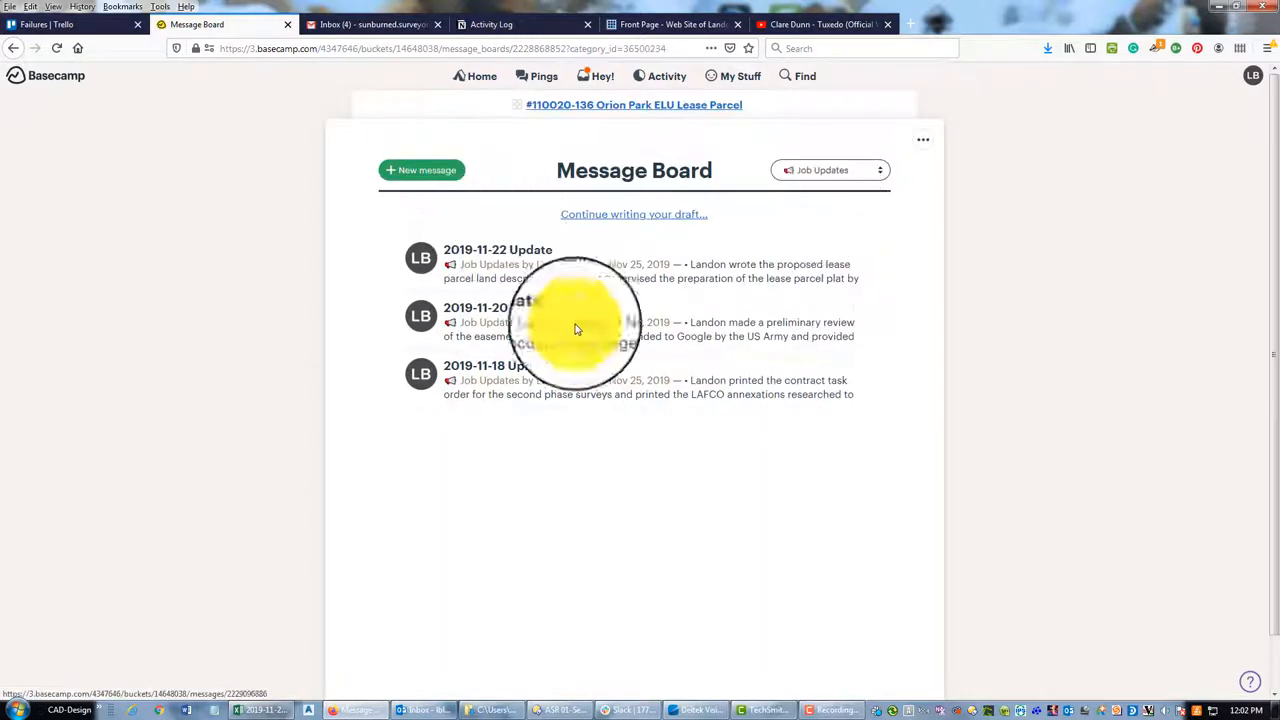
click(830, 170)
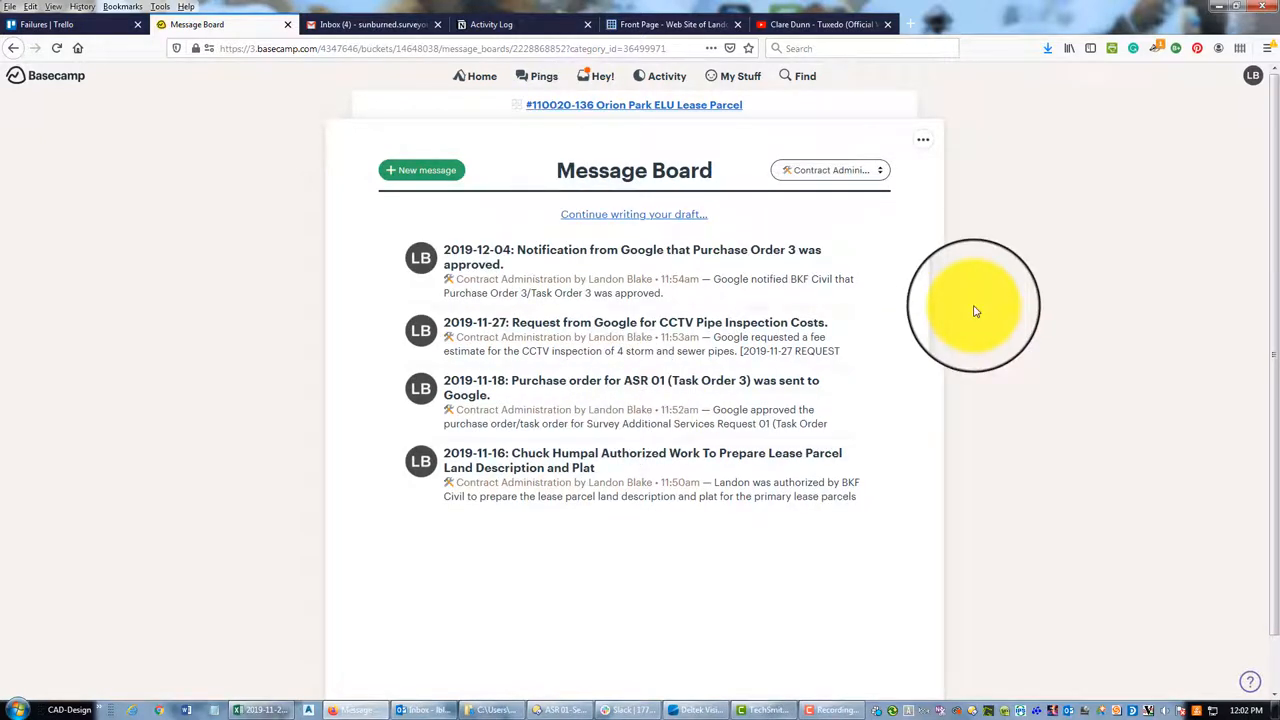
mouse_move(949, 311)
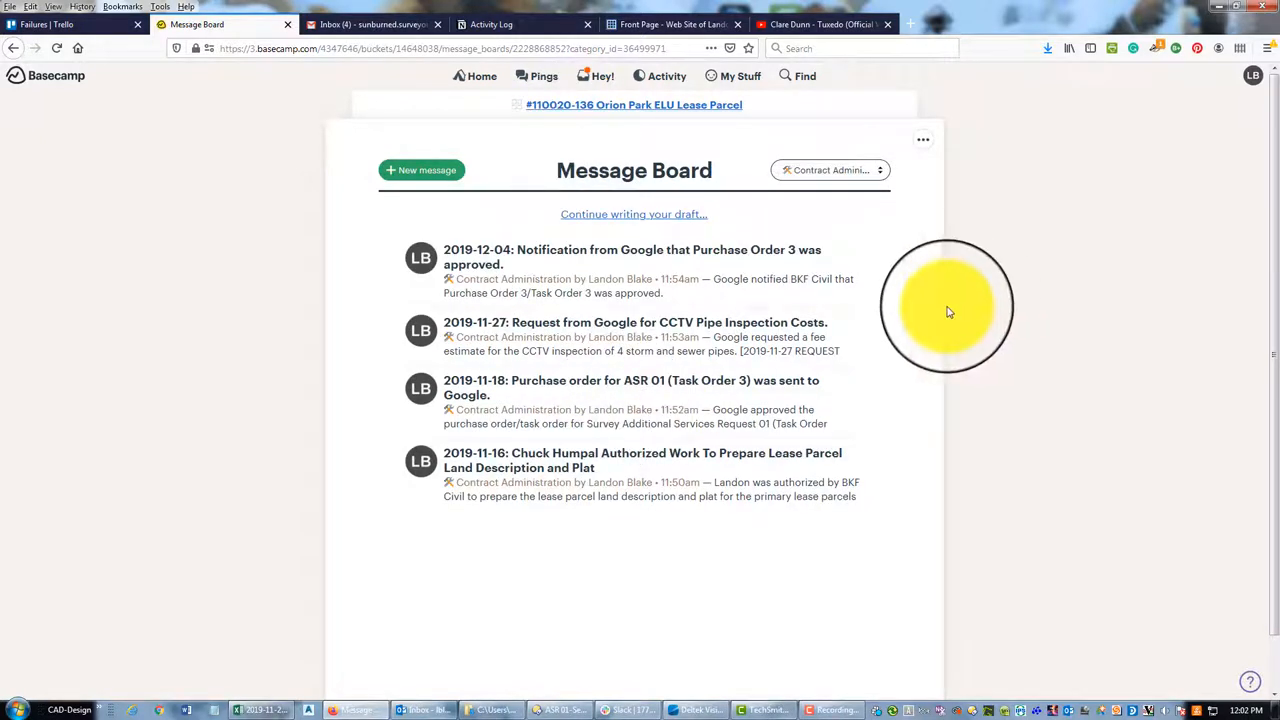
mouse_move(865, 302)
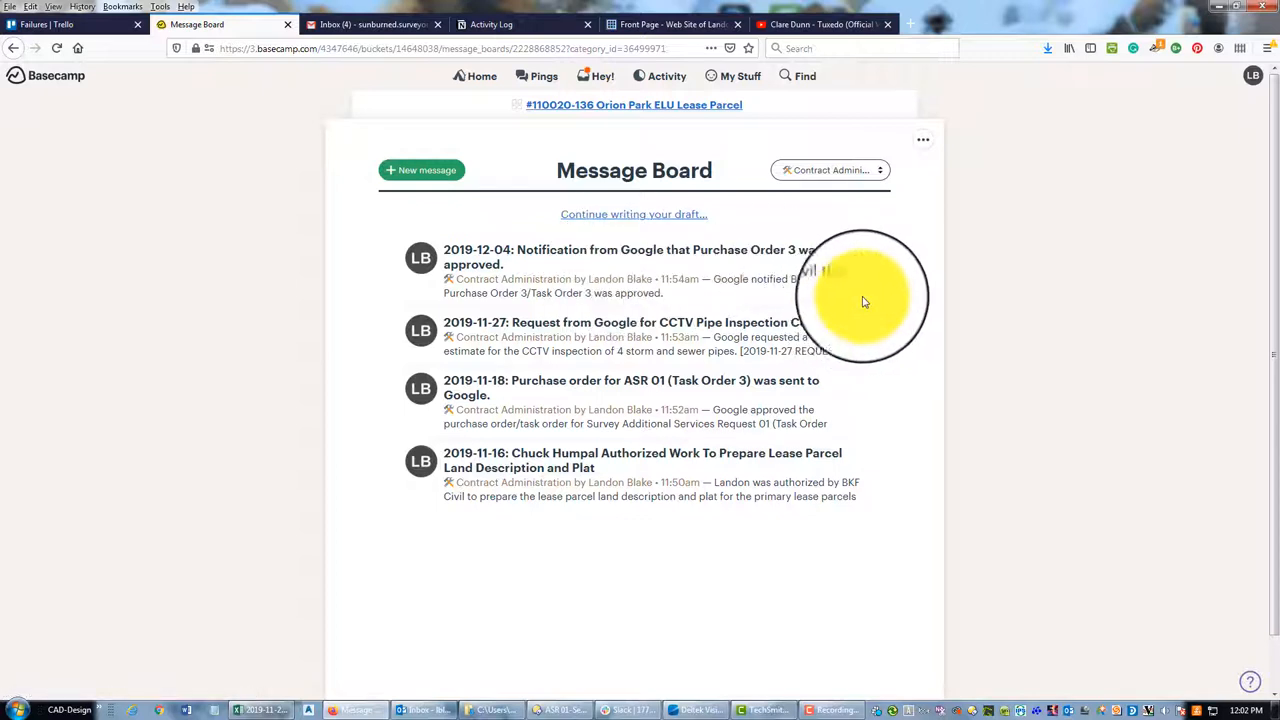